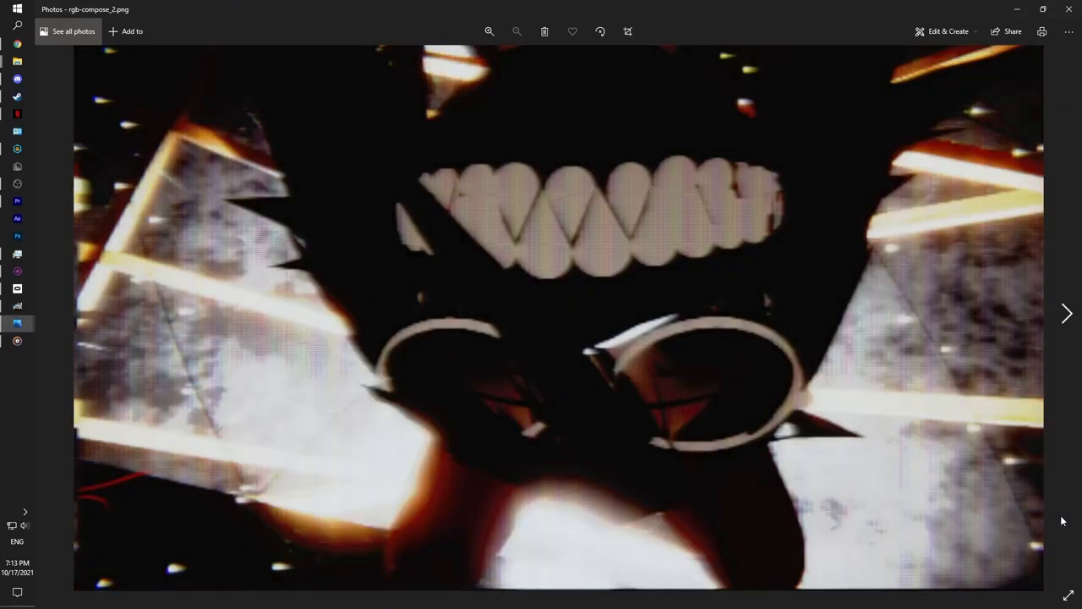
Step: Browse through the example glitch images and return to the composed one
left_click(1066, 314)
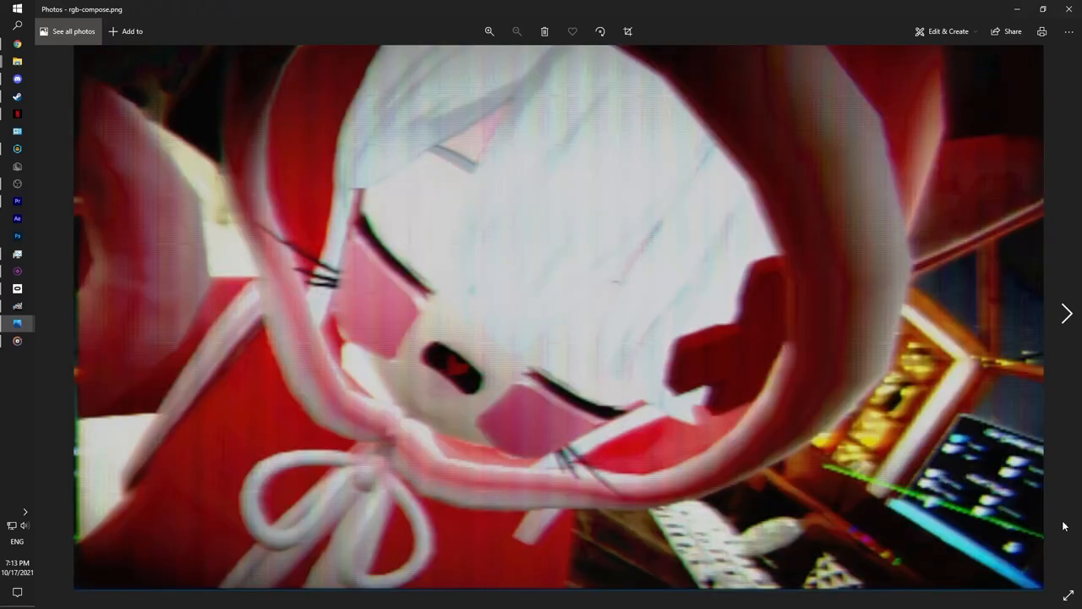
left_click(1067, 313)
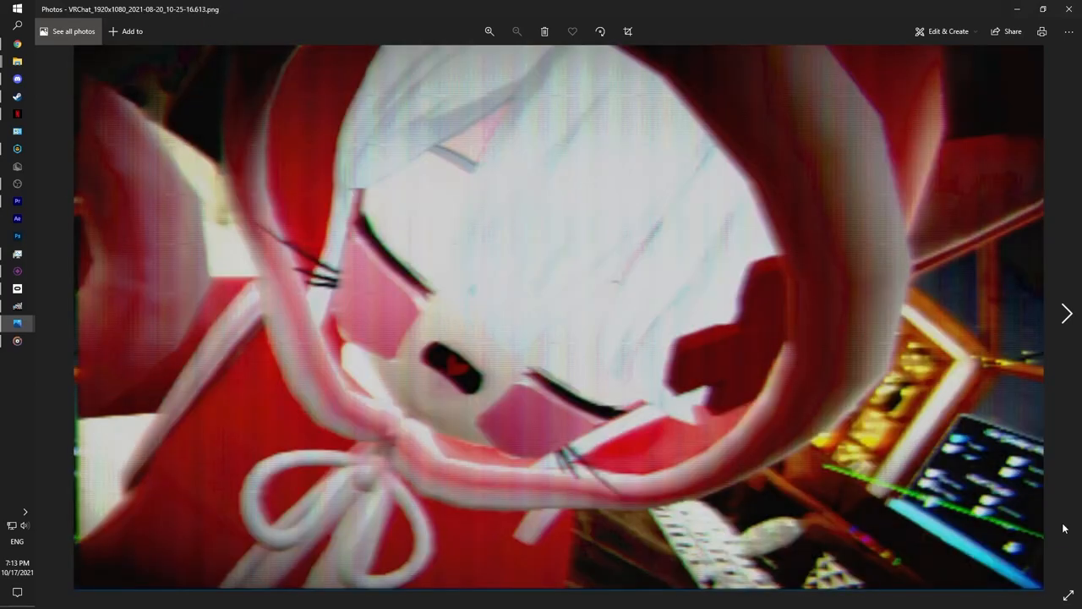
left_click(1066, 313)
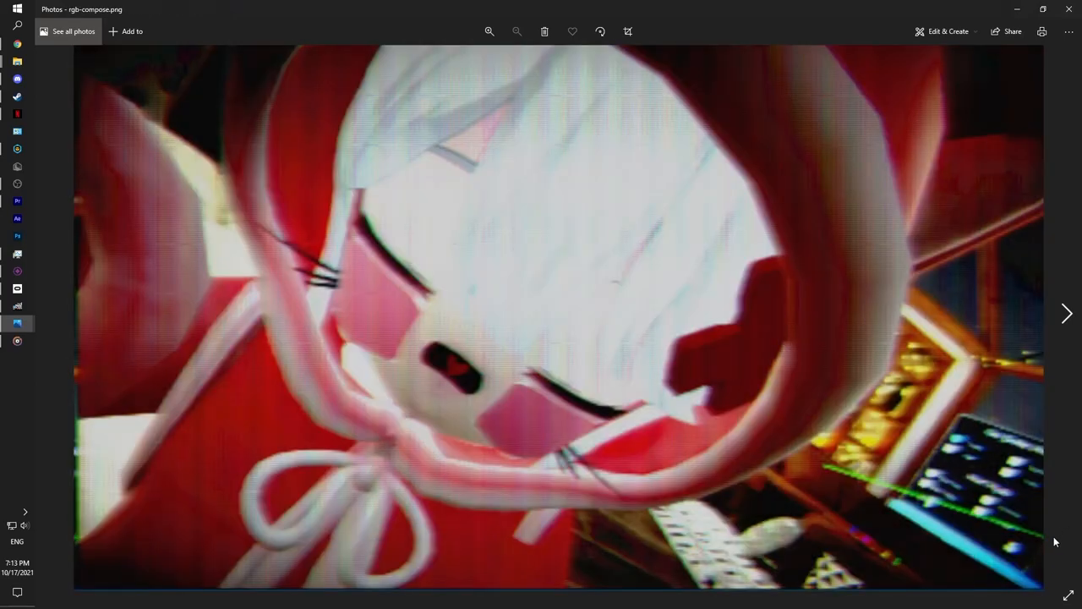
left_click(1067, 314)
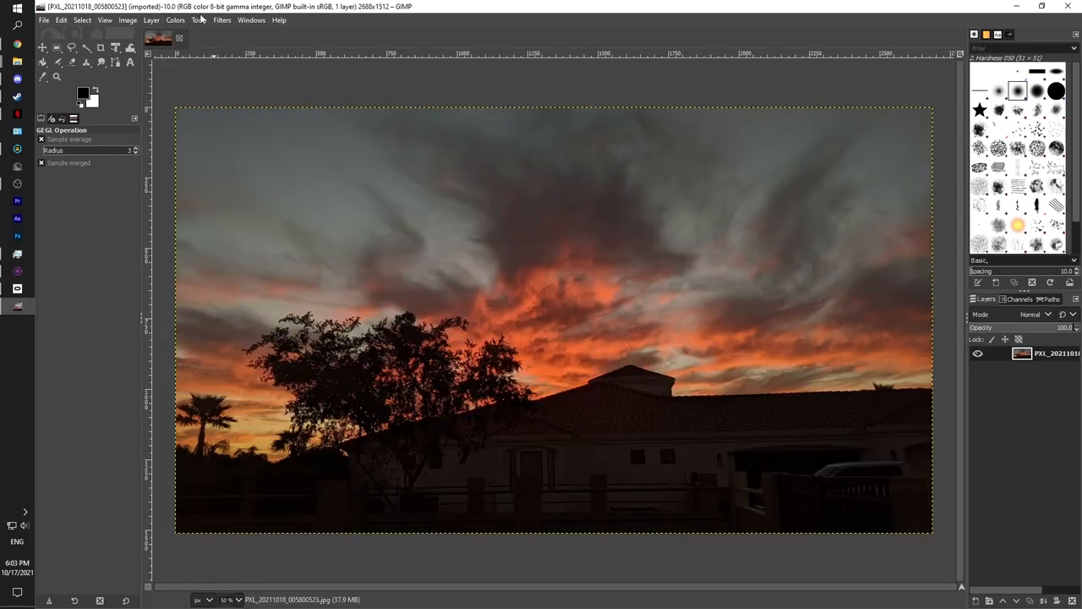
Step: Decompose the sunset photo into red, green and blue layers using the RGB color model
left_click(194, 20)
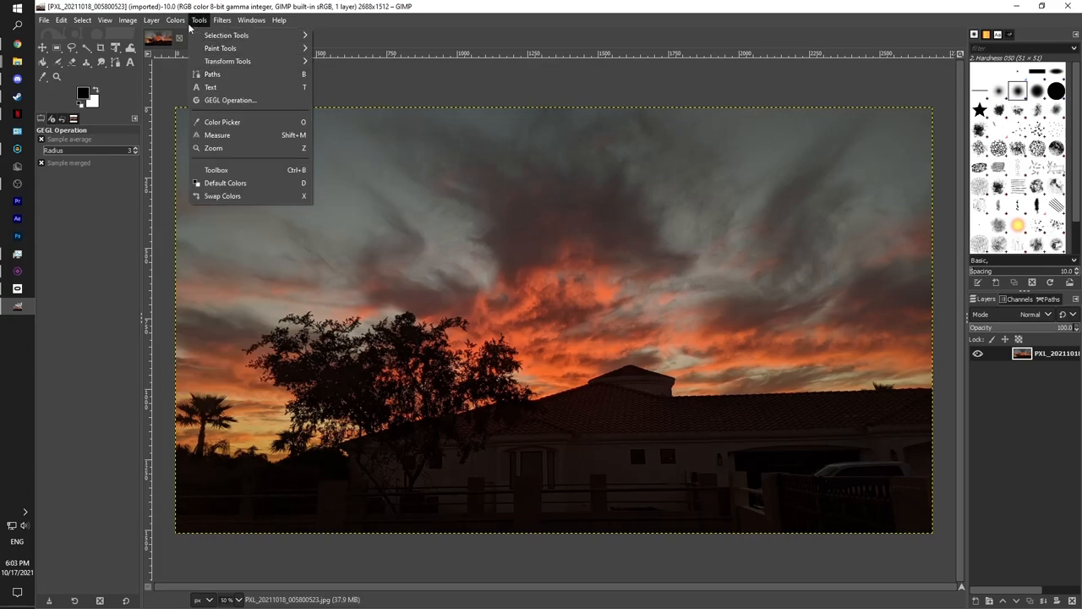
left_click(174, 21)
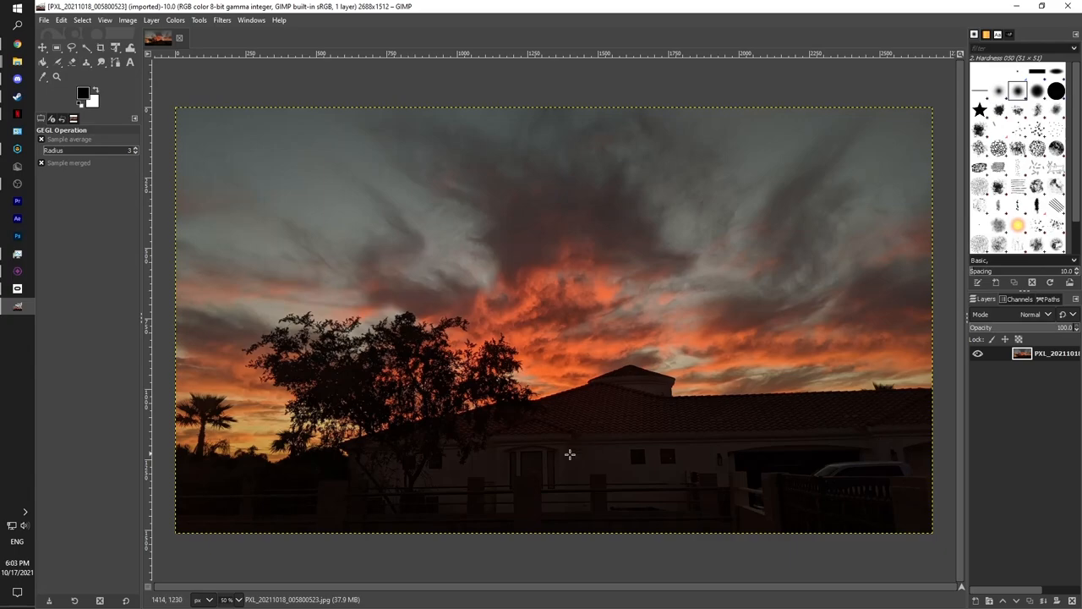
mouse_move(275, 40)
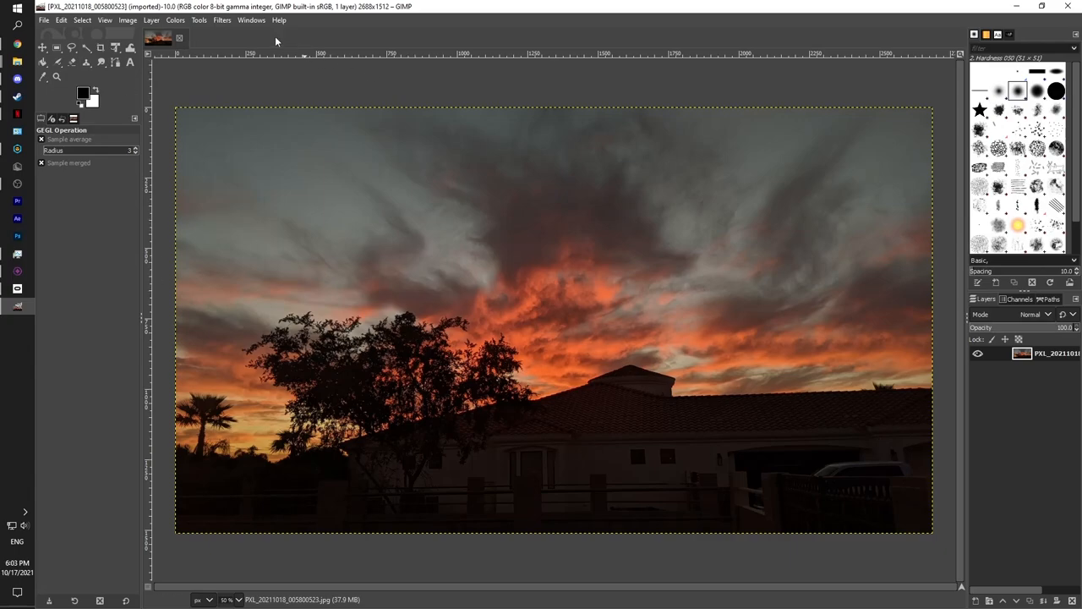
left_click(174, 20)
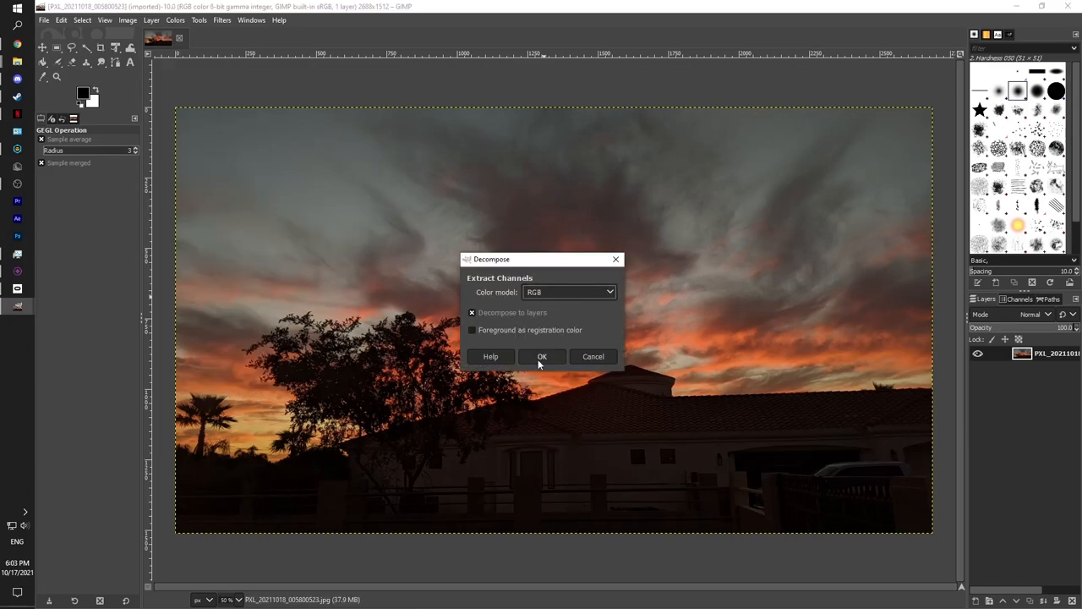
left_click(542, 355)
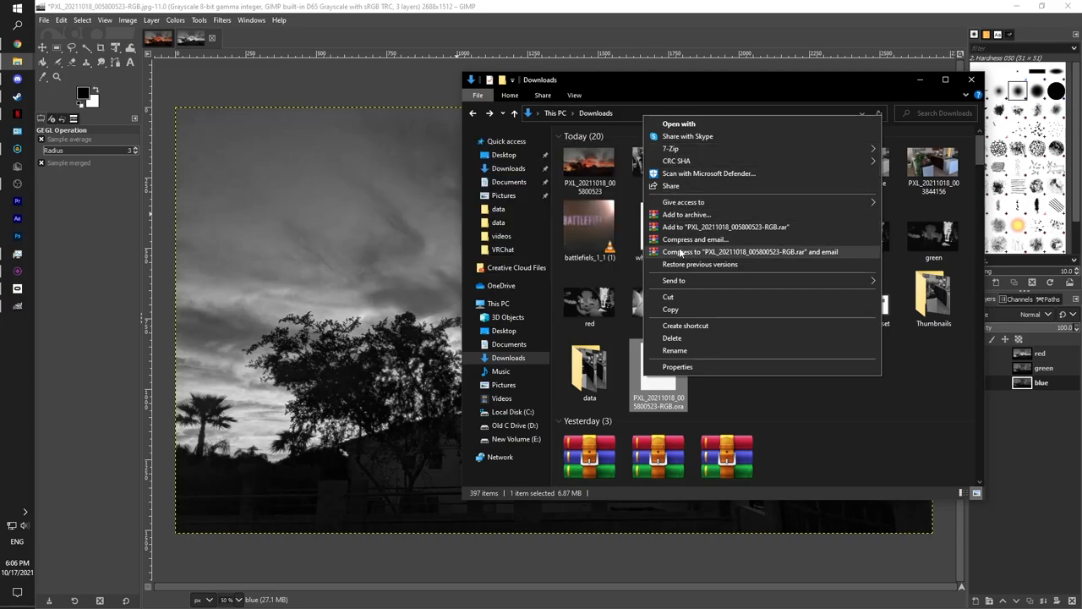
Step: Extract the .ora file with 7-Zip, replacing the existing file, and open the data folder
left_click(670, 147)
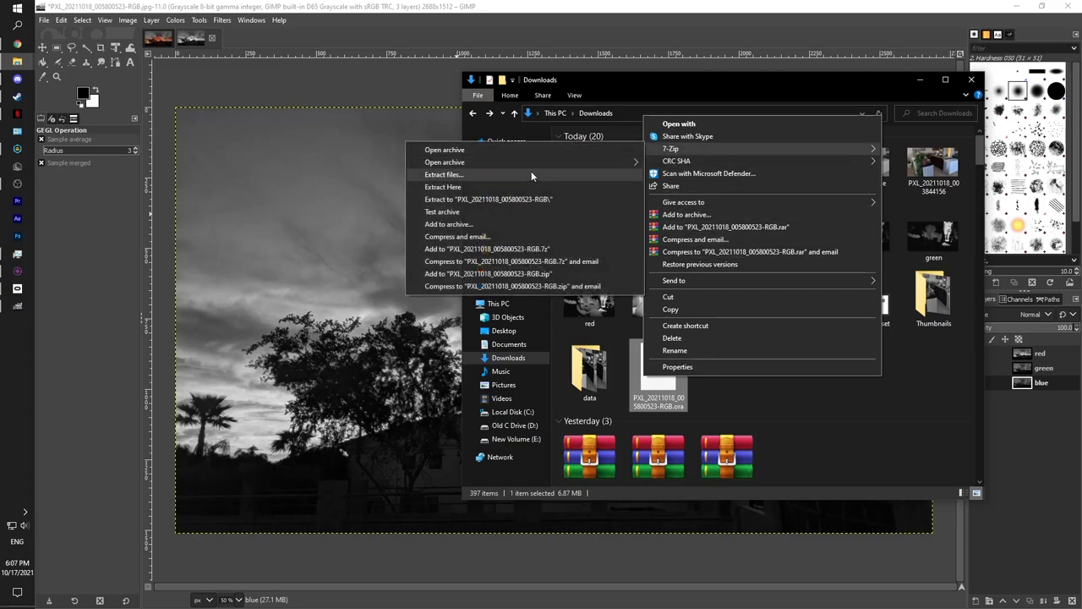
left_click(442, 186)
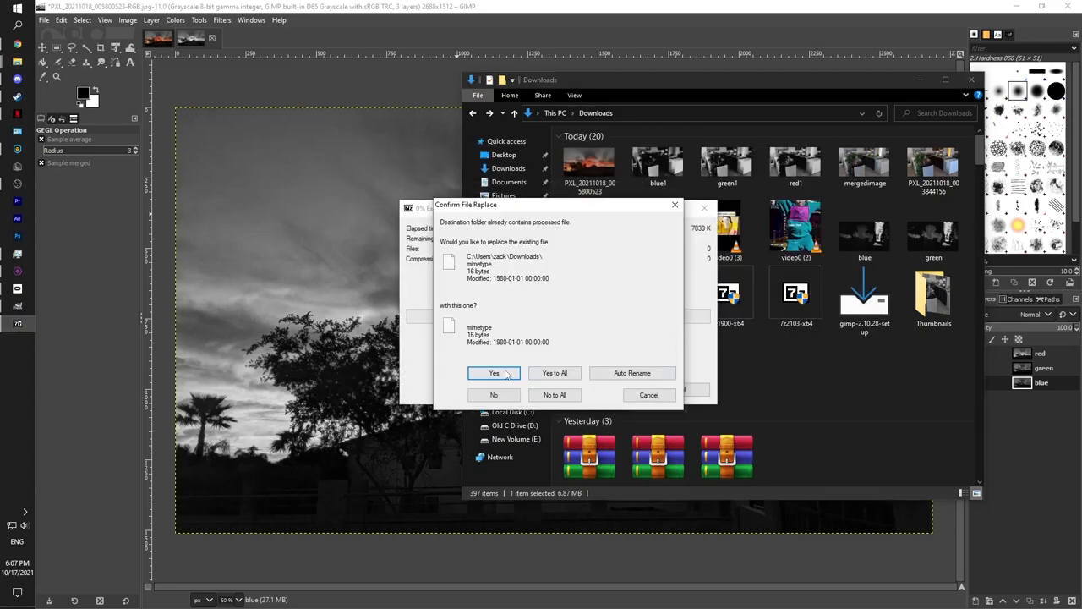
left_click(492, 372)
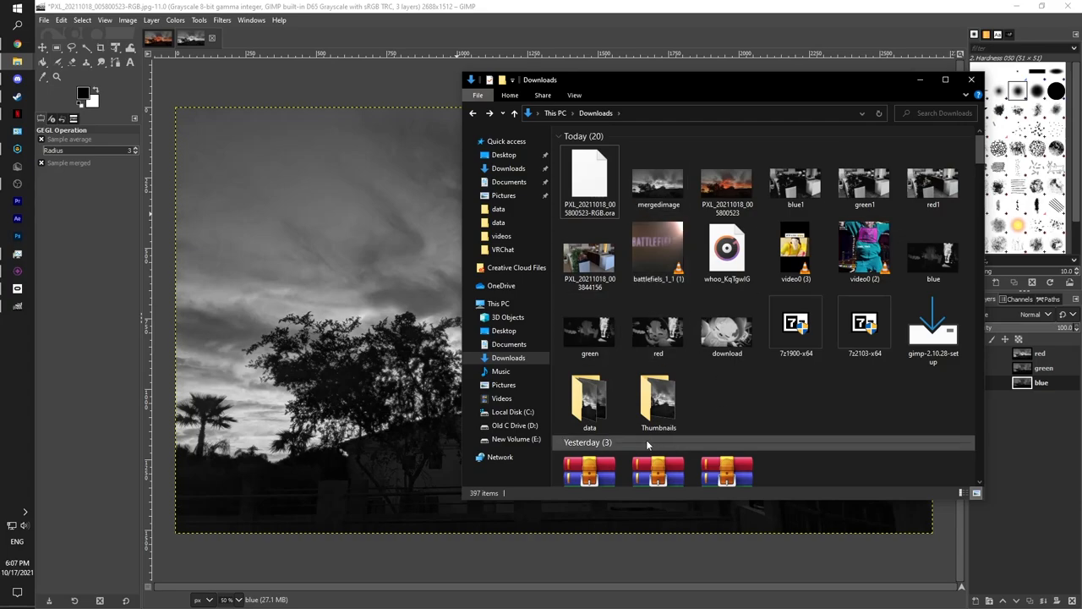
double_click(588, 393)
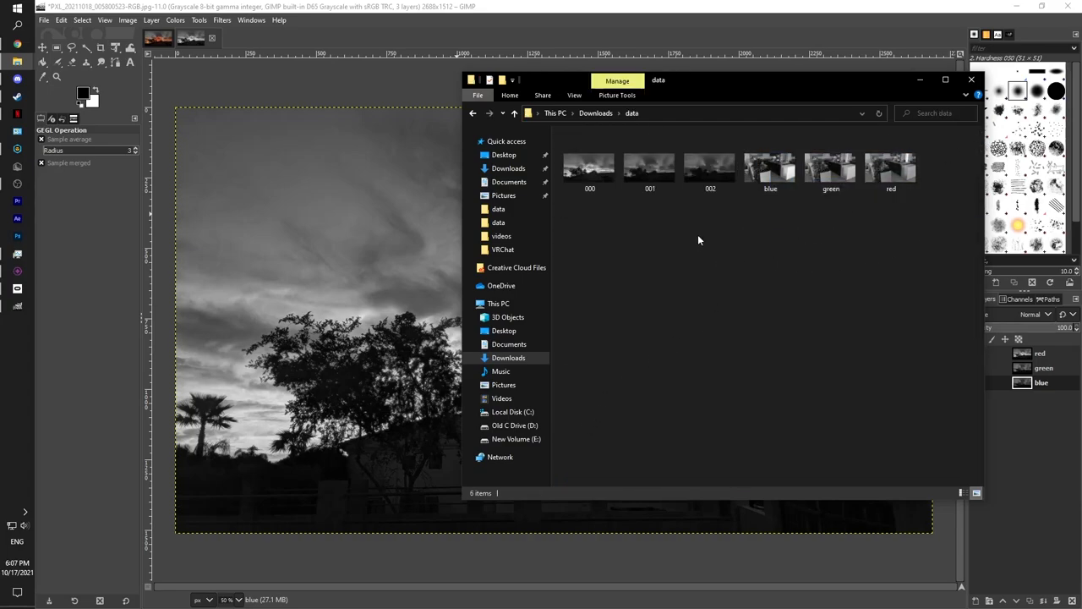
Step: Look over the extracted channel images 000, 001 and 002 in the data folder
left_click(589, 163)
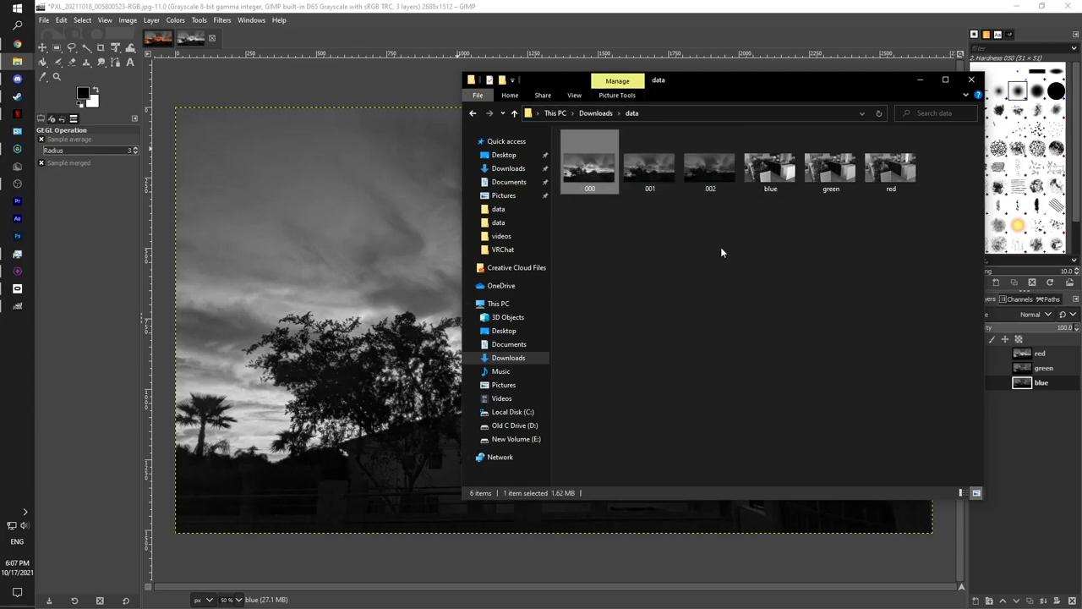
left_click(649, 161)
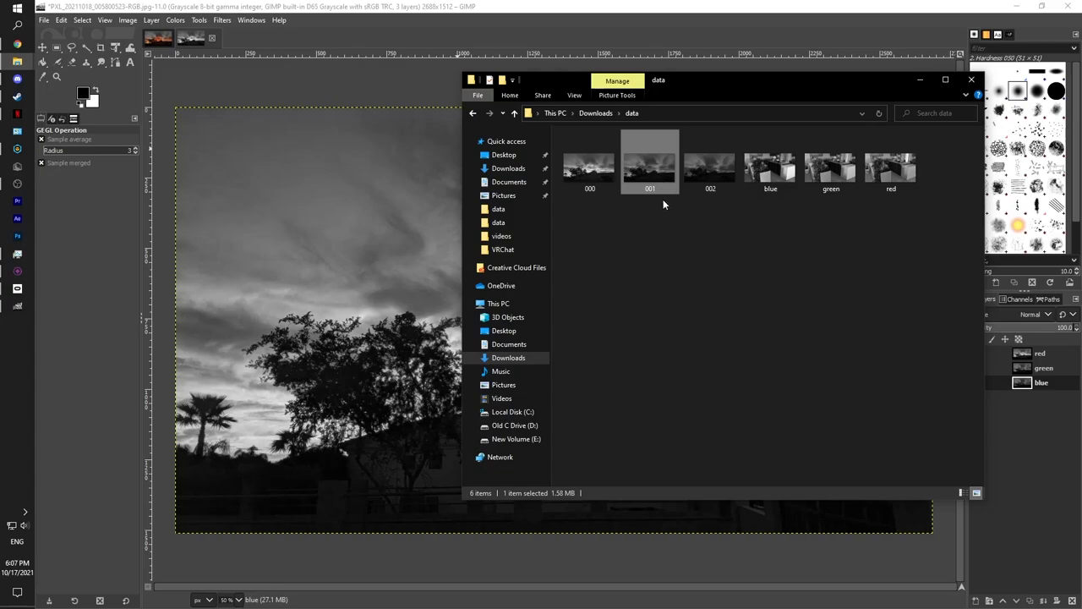
left_click(709, 163)
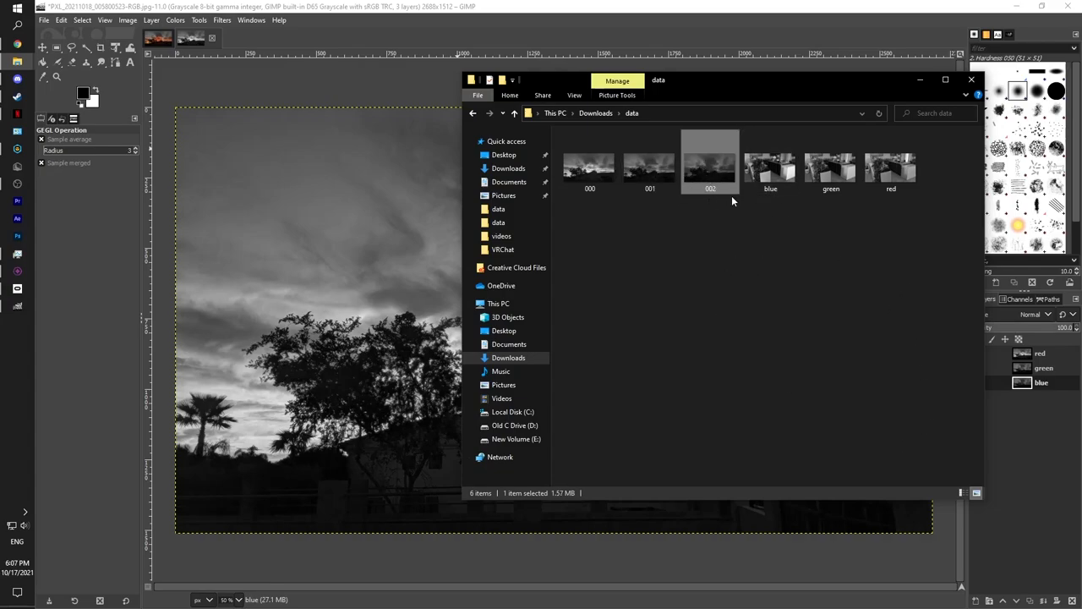
left_click(649, 160)
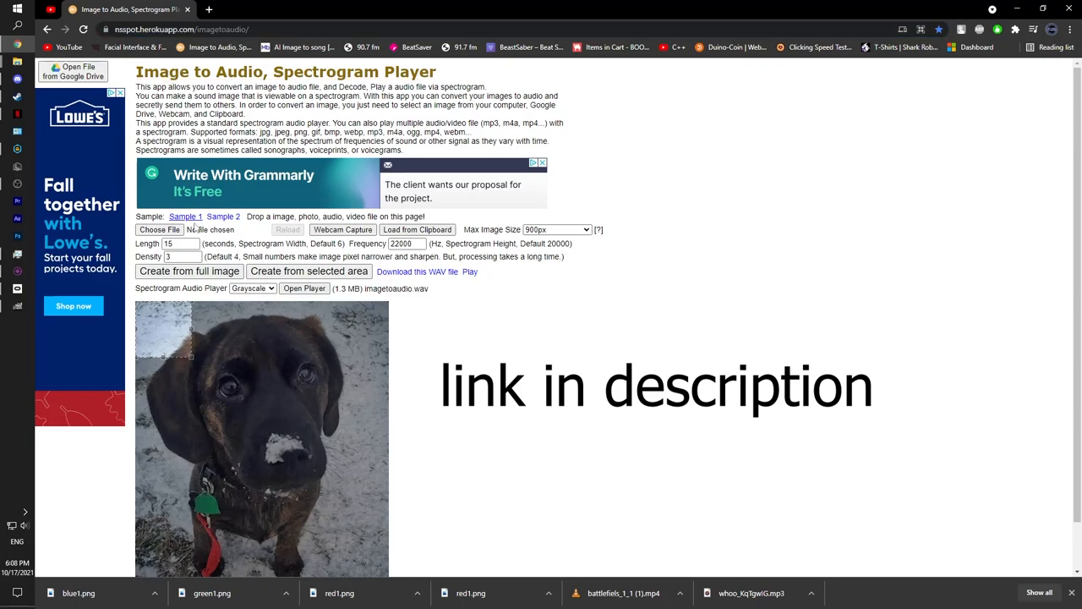
Step: Load the red channel image from the data folder into the spectrogram converter
left_click(158, 229)
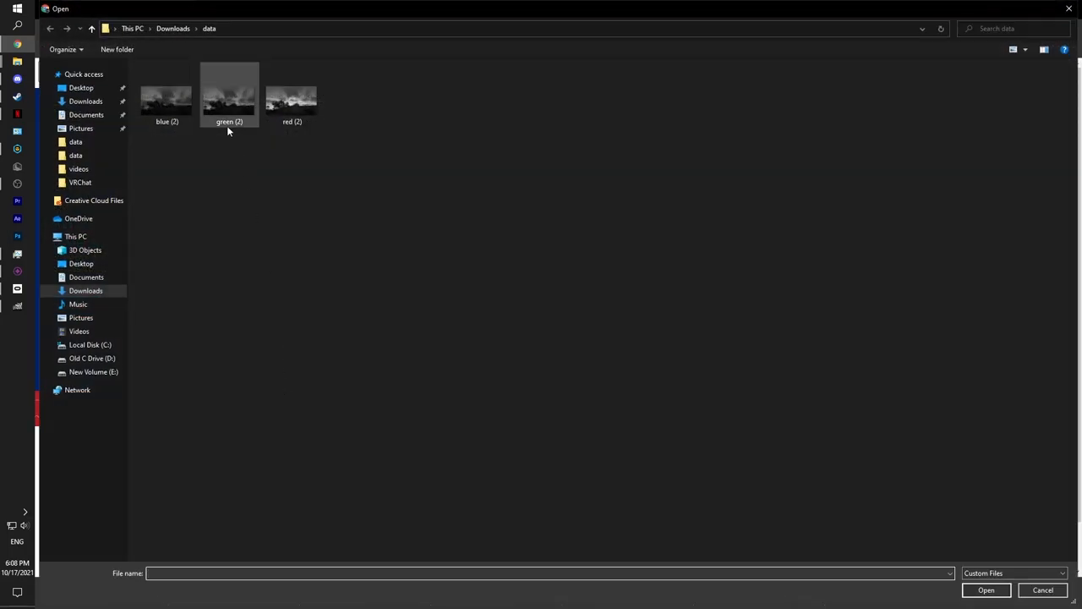
left_click(292, 96)
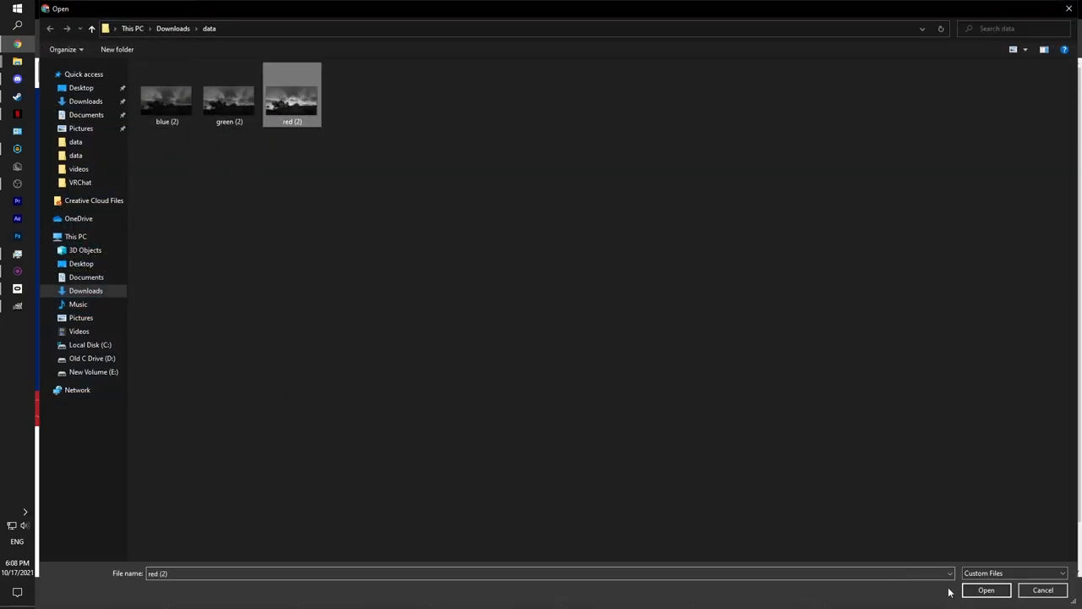
left_click(992, 589)
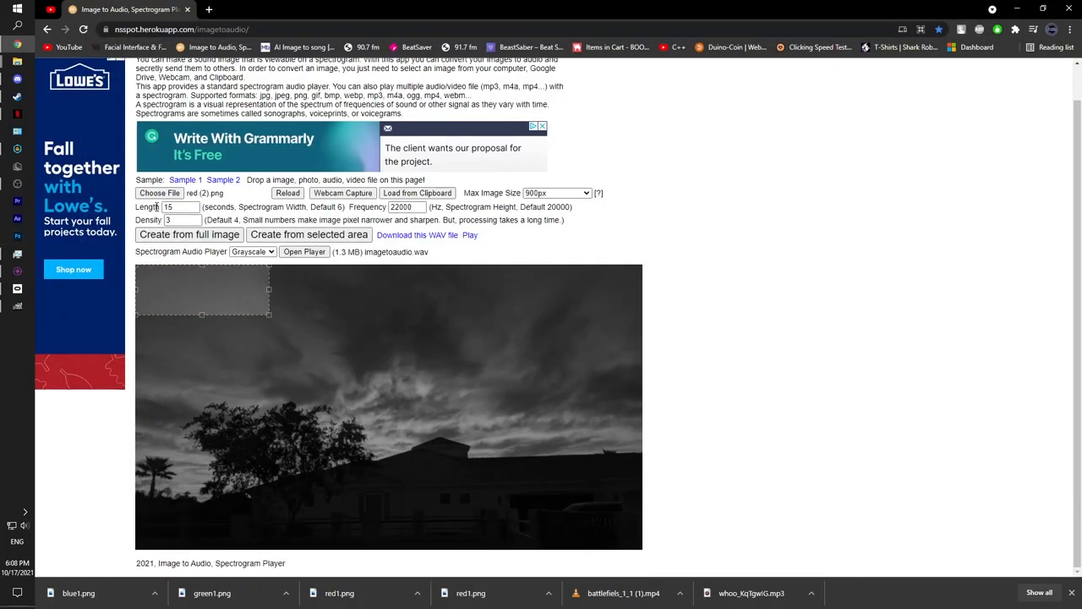
left_click(556, 192)
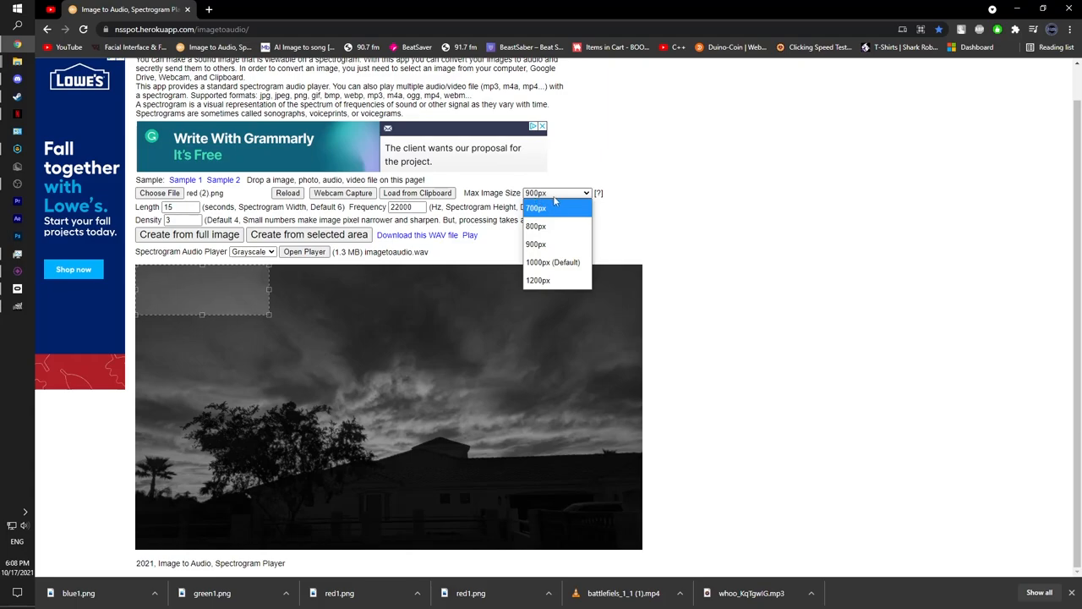
mouse_move(557, 244)
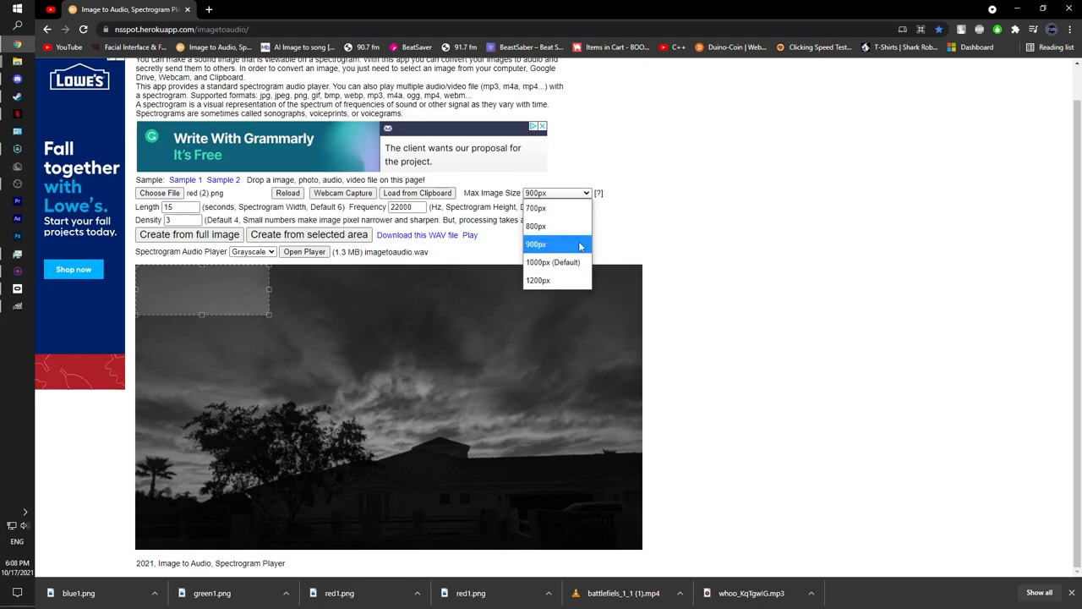
Step: Keep Max Image Size at 900px and Length 15, then convert the full red image to audio
left_click(536, 244)
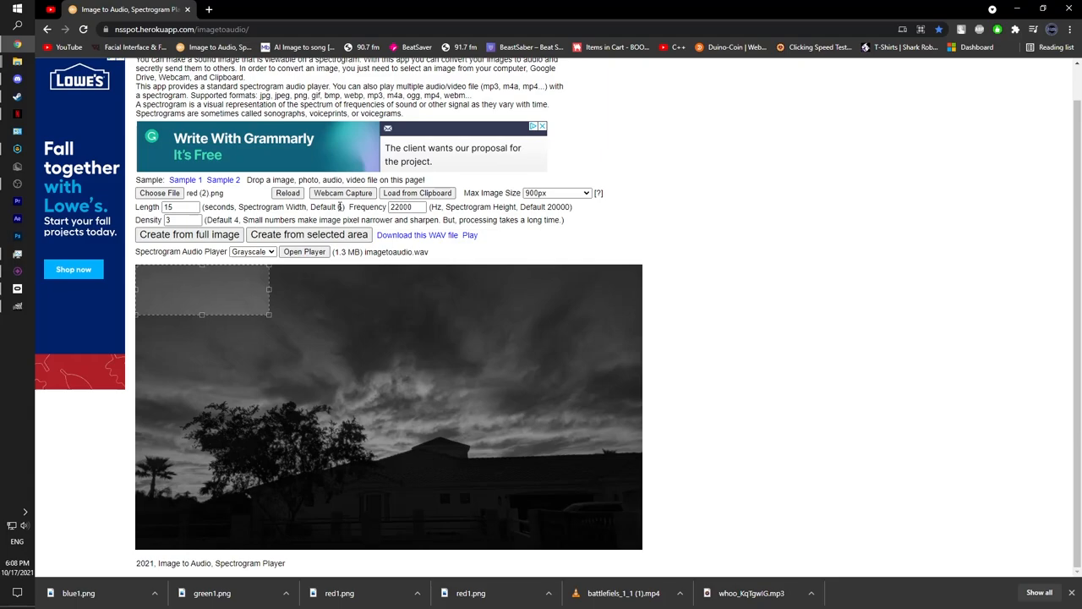
left_click(399, 207)
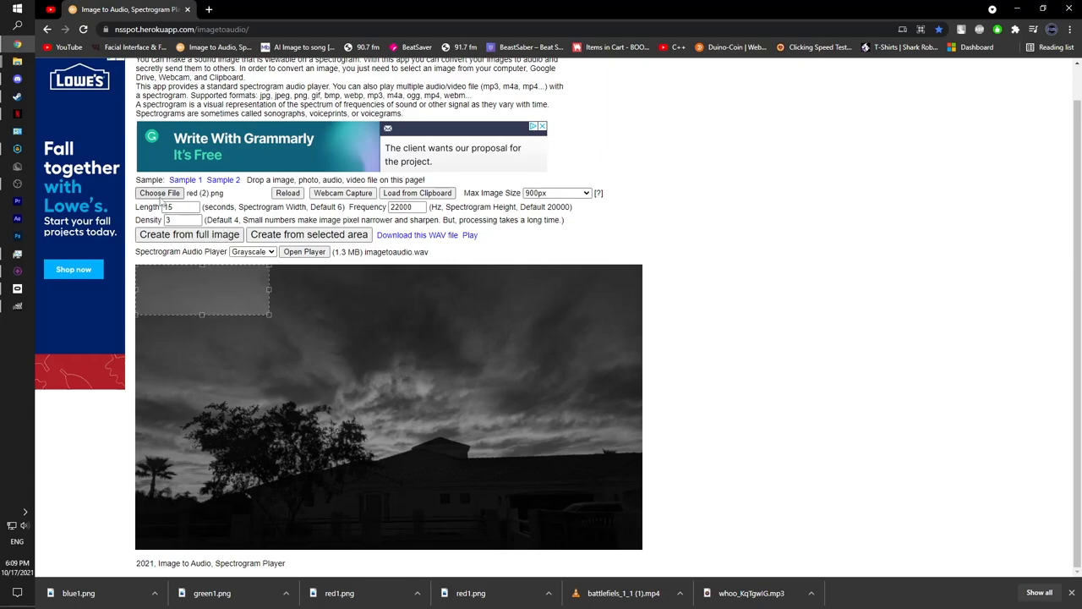
left_click(159, 192)
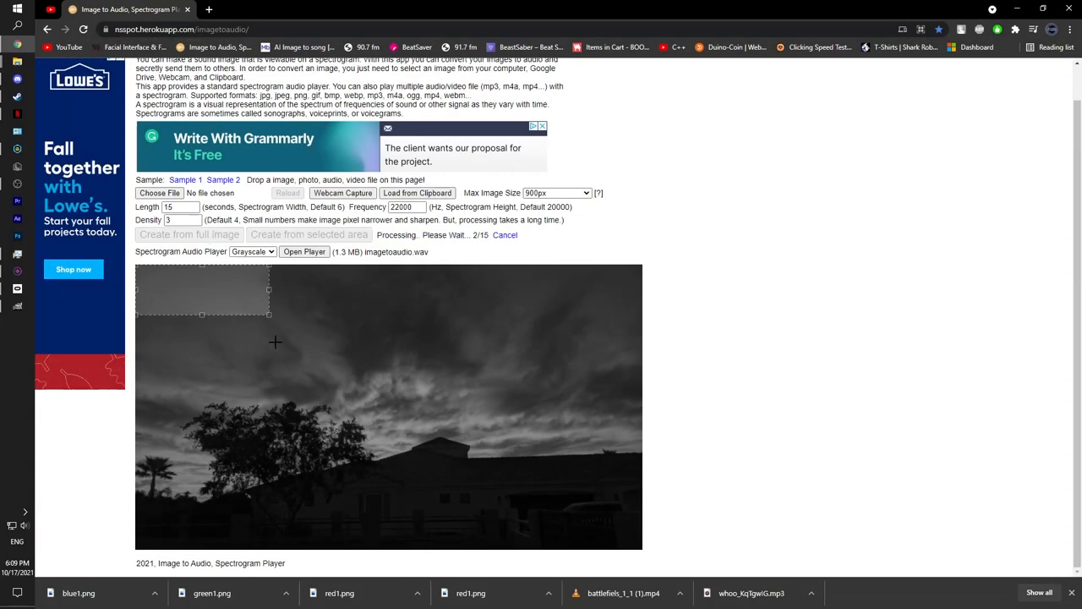
mouse_move(504, 437)
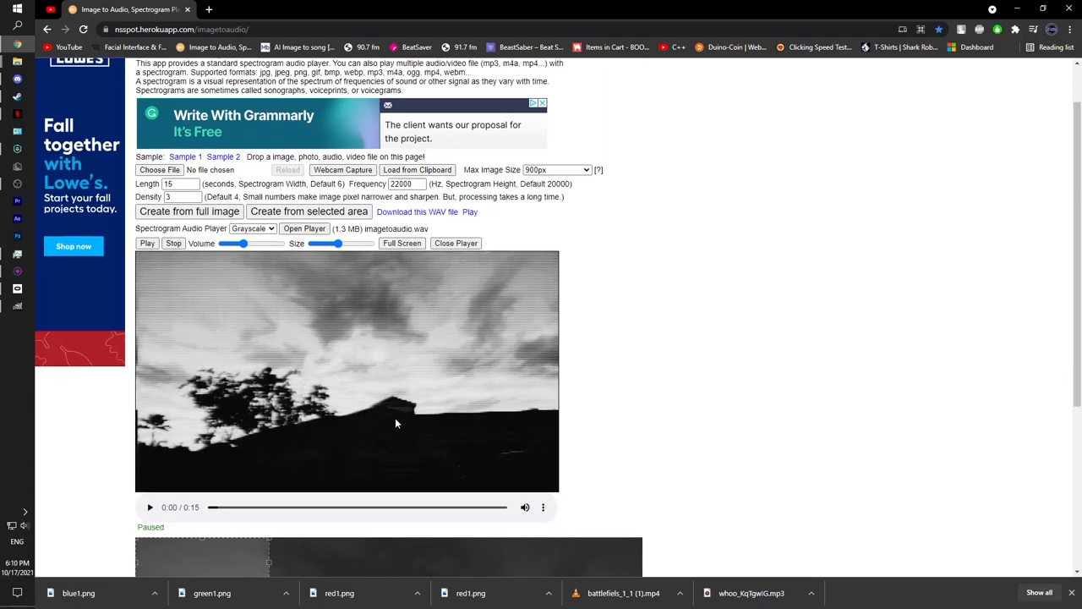
Step: Review the generated spectrogram and source image, then play the spectrogram audio
scroll("down", 3)
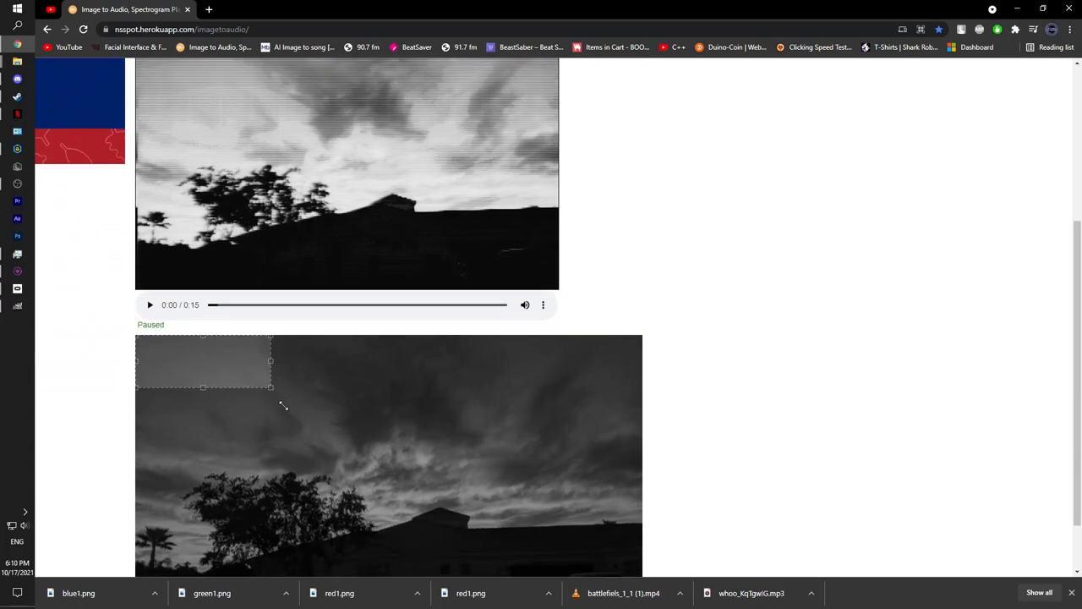
scroll("down", 3)
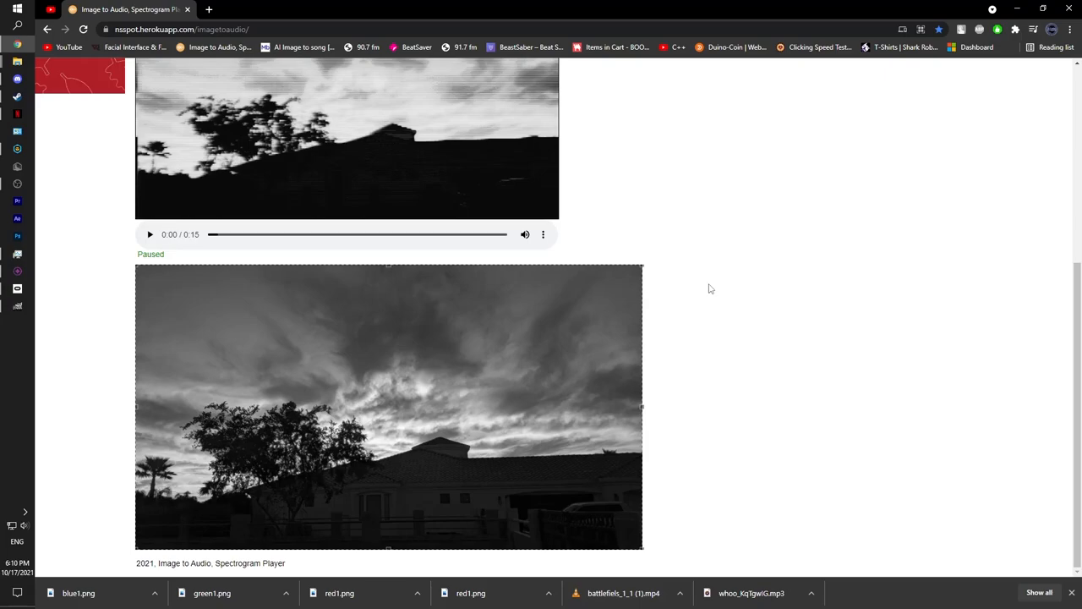
mouse_move(555, 363)
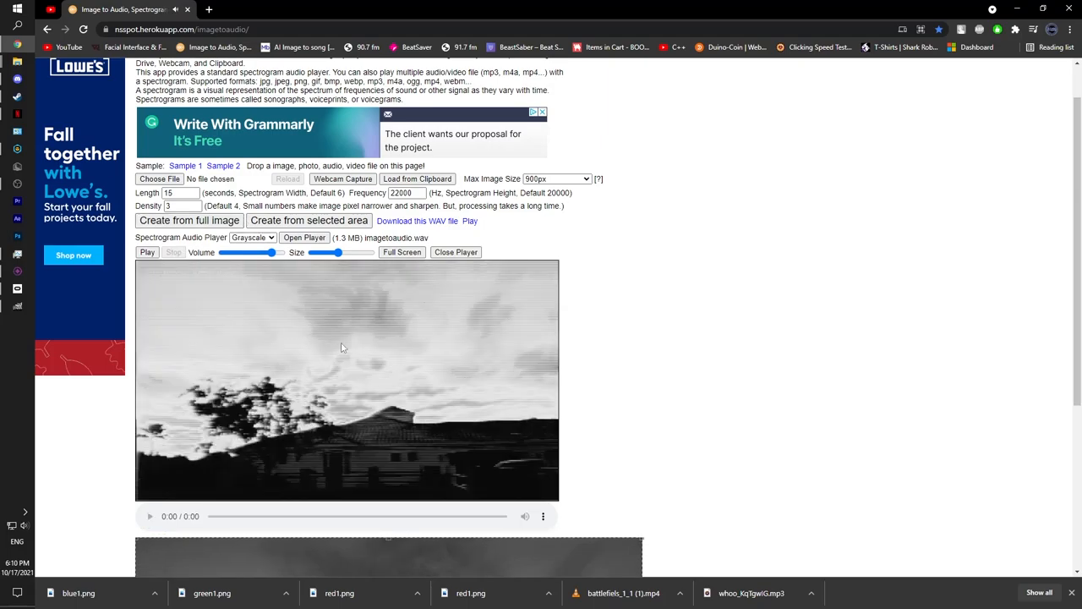
scroll("down", 3)
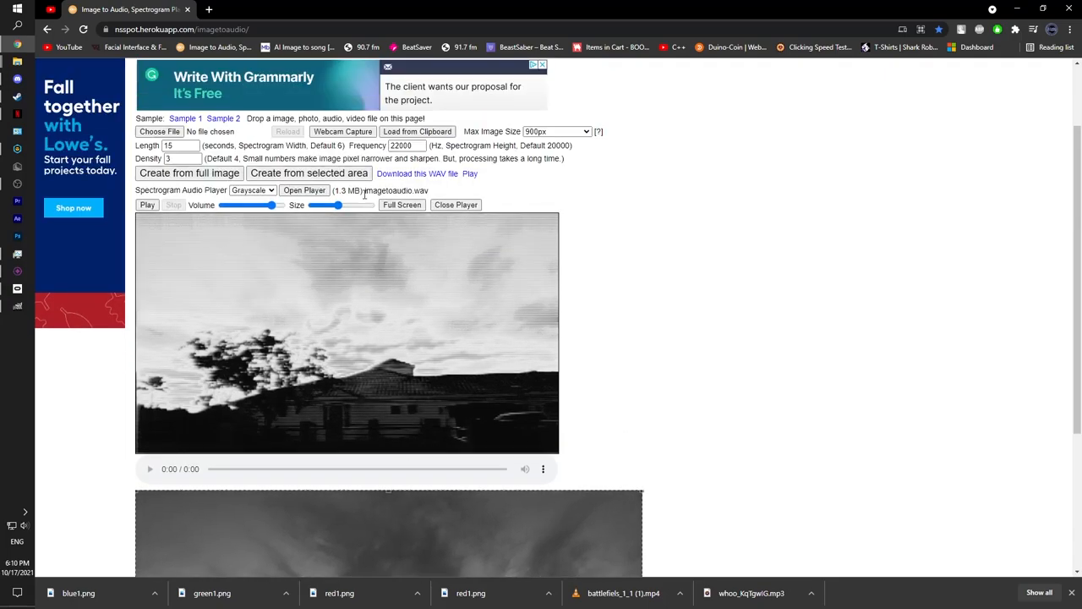
scroll("down", 3)
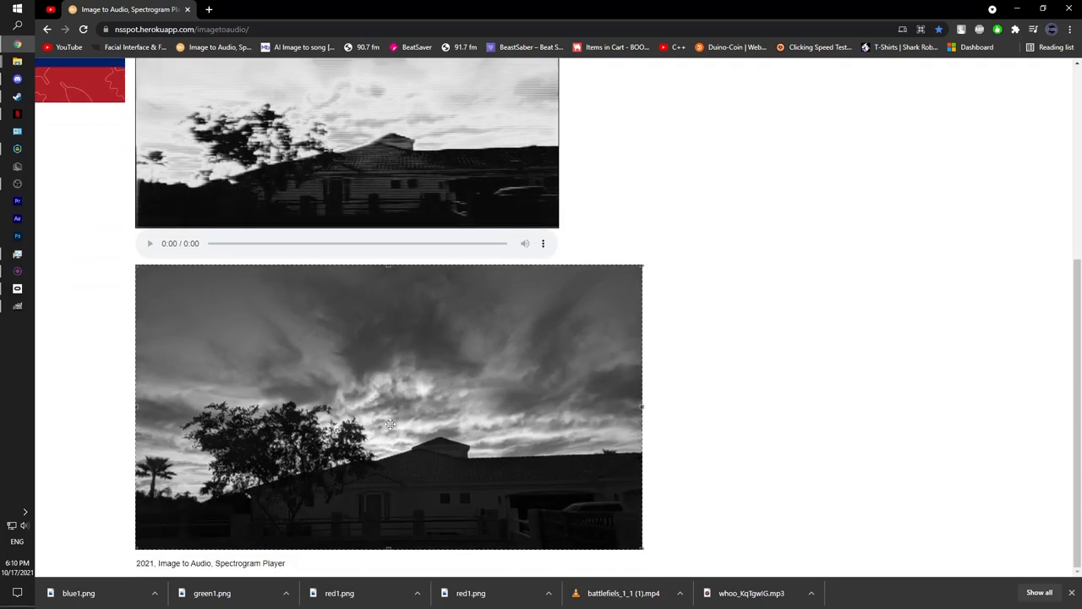
mouse_move(422, 415)
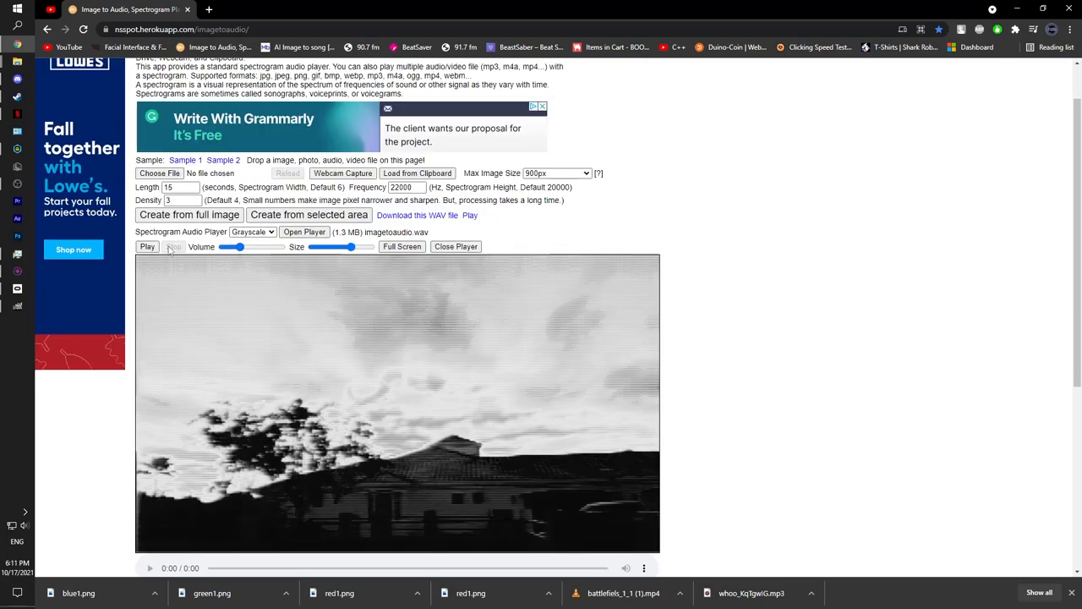
left_click(147, 246)
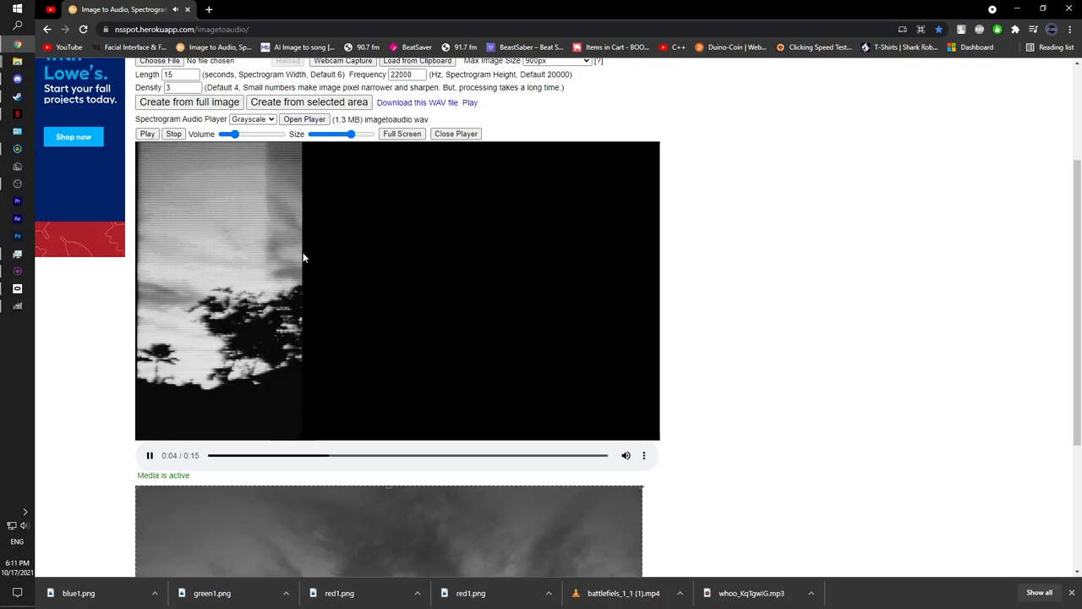
scroll("down", 3)
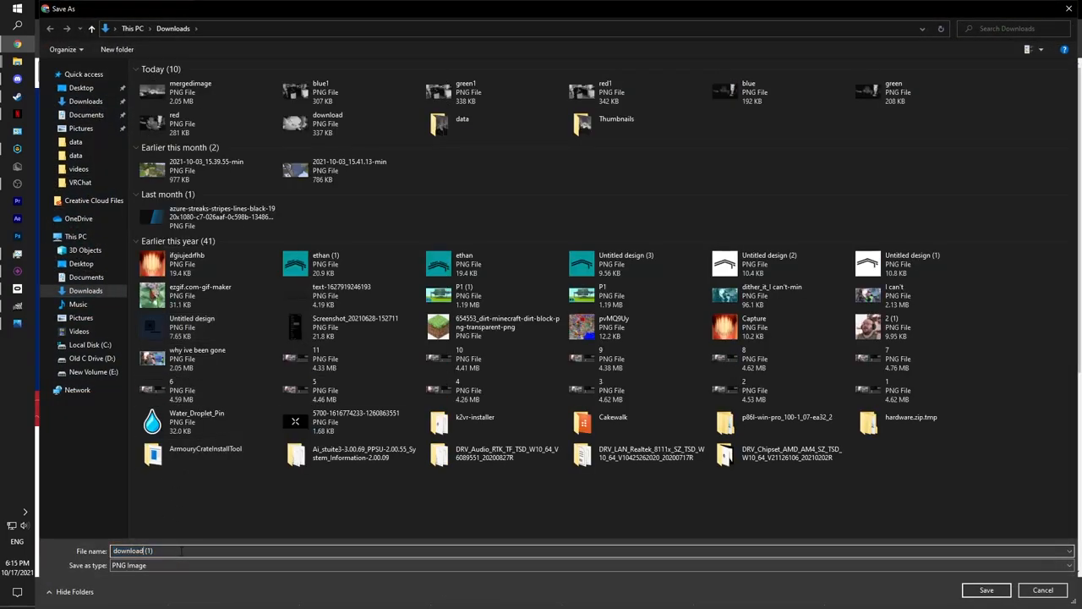
Step: Save the red channel spectrogram as red.png
left_click(135, 551)
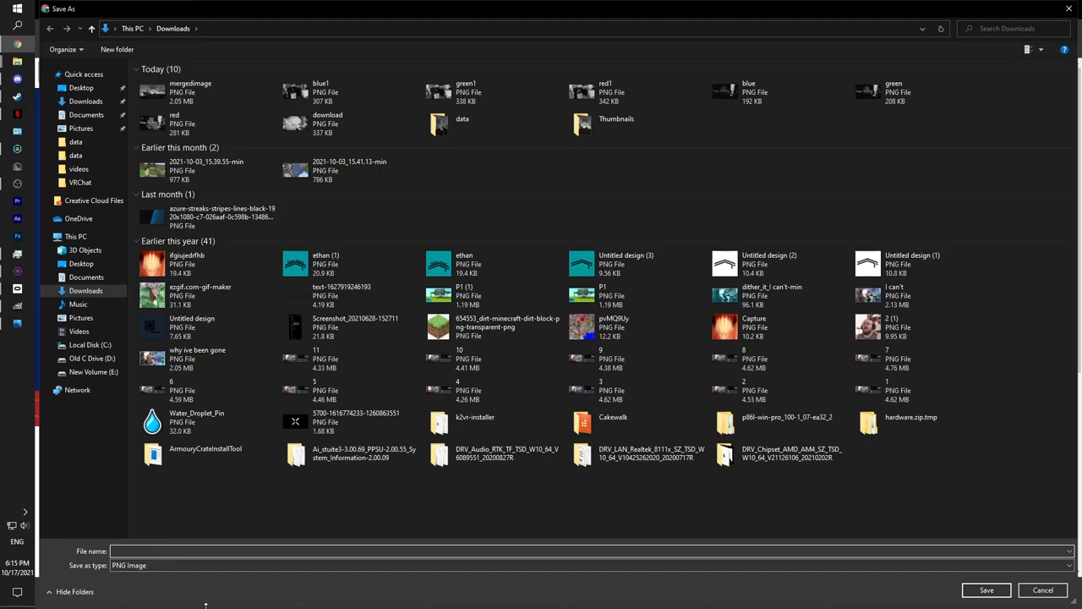
left_click(982, 589)
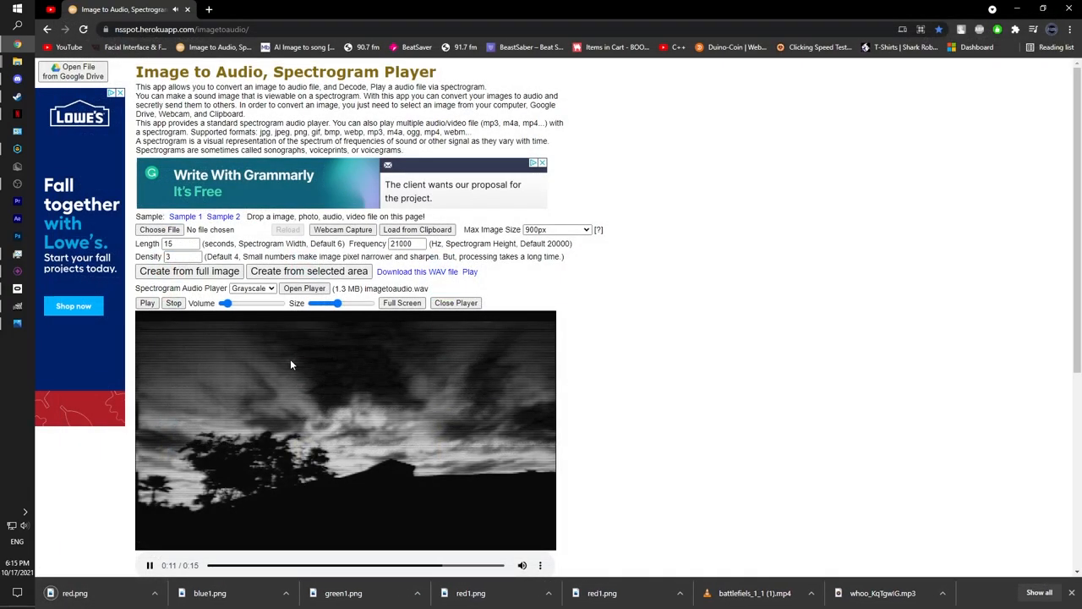
Step: Load the green channel image from the data folder into the converter
left_click(158, 229)
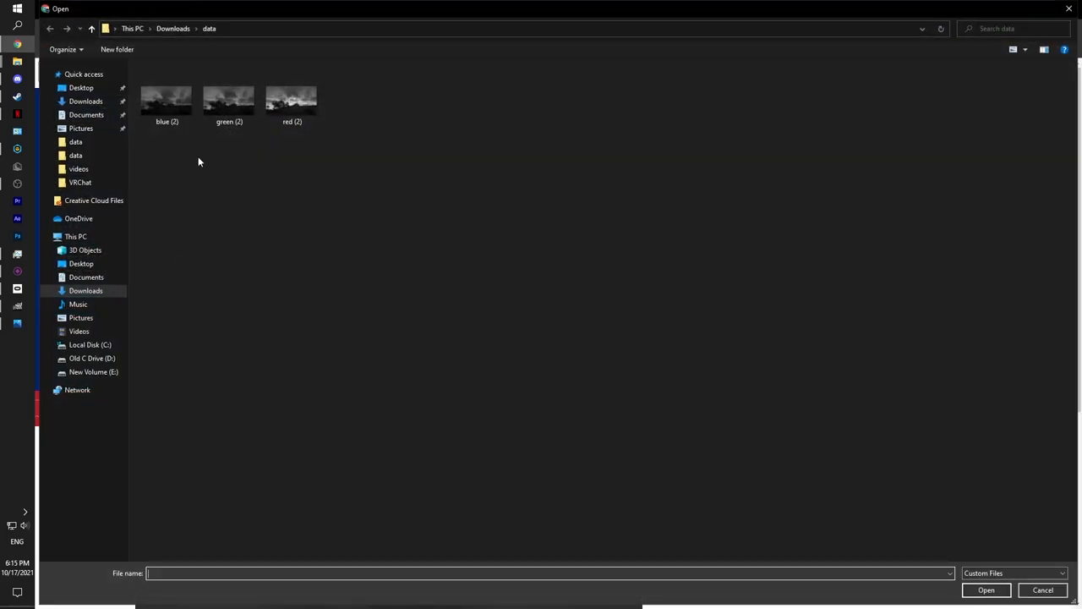
left_click(229, 97)
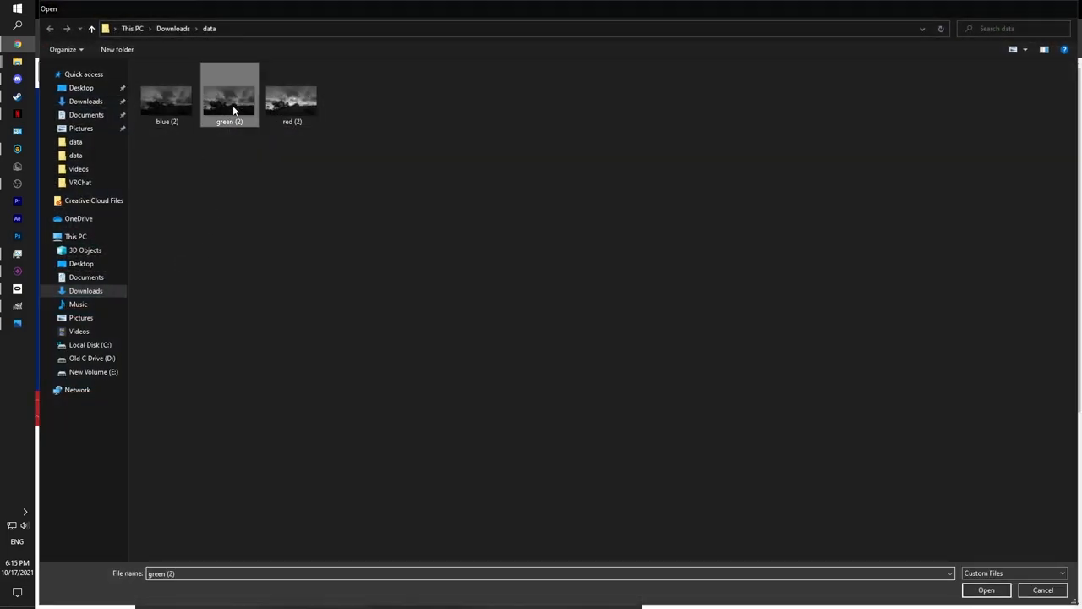
left_click(997, 590)
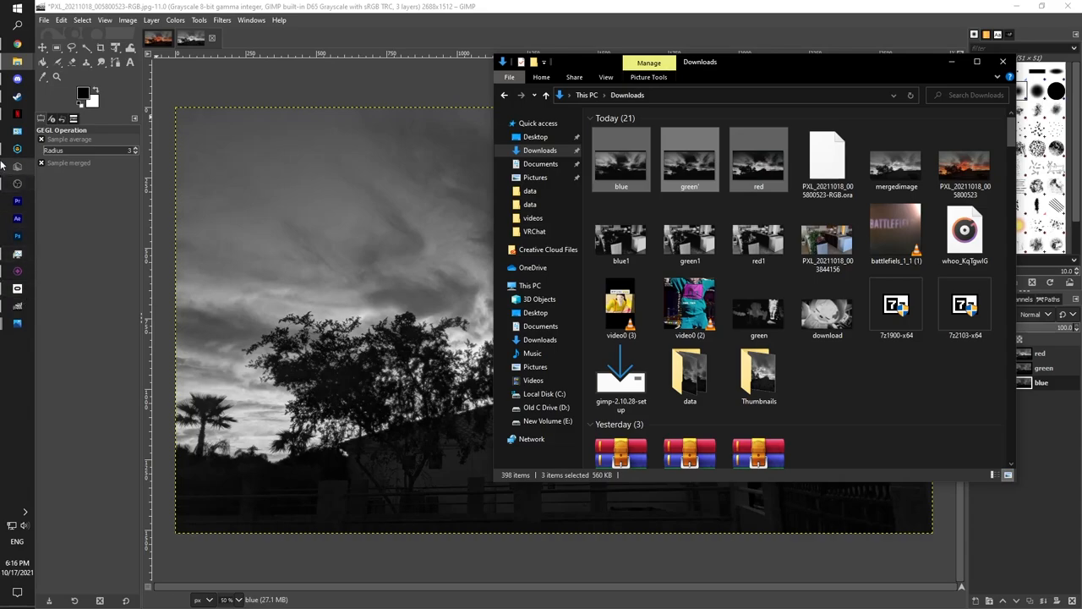
Step: Create a new blank 1920×1080 image in GIMP for the spectrogram layers
left_click(1002, 61)
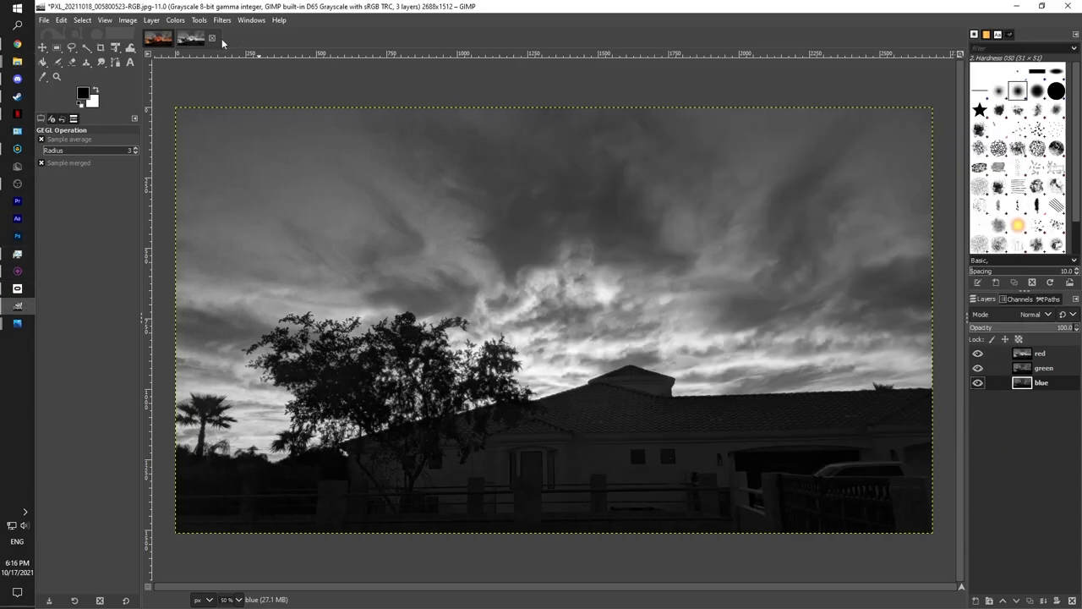
left_click(46, 20)
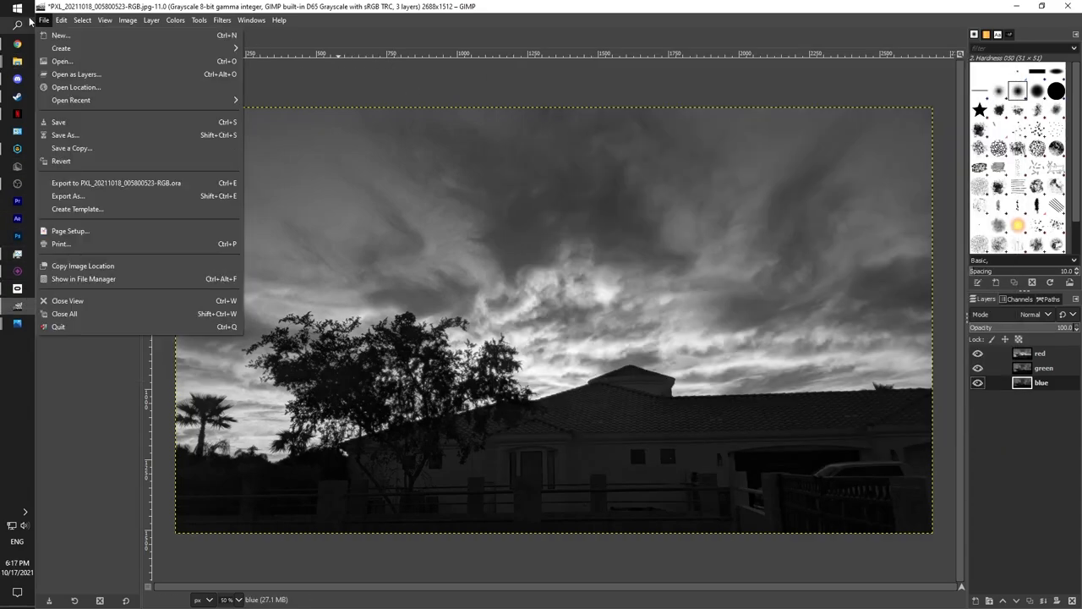
left_click(56, 35)
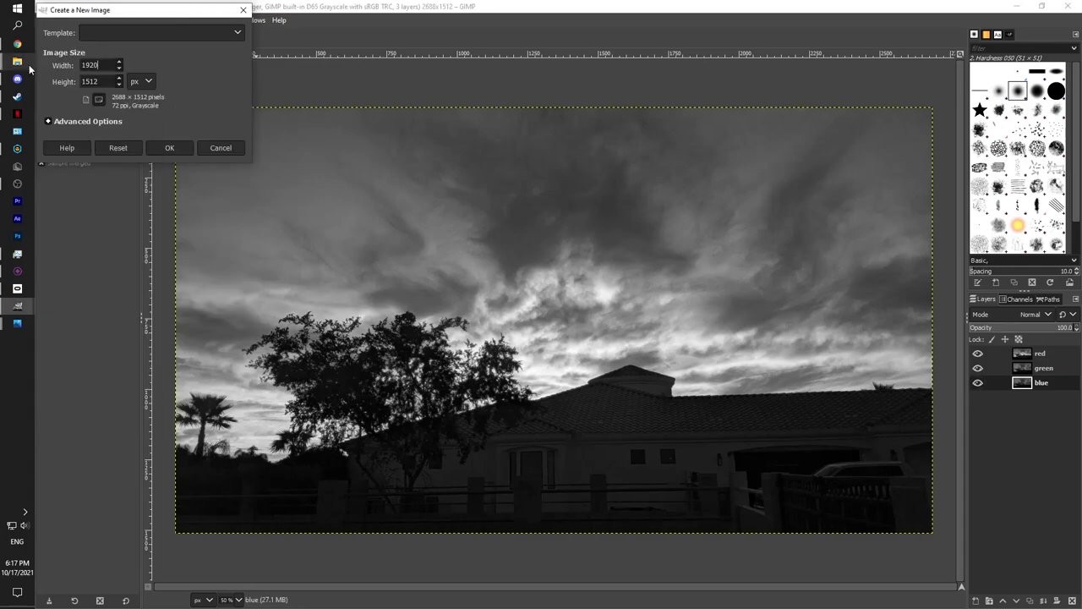
left_click(169, 147)
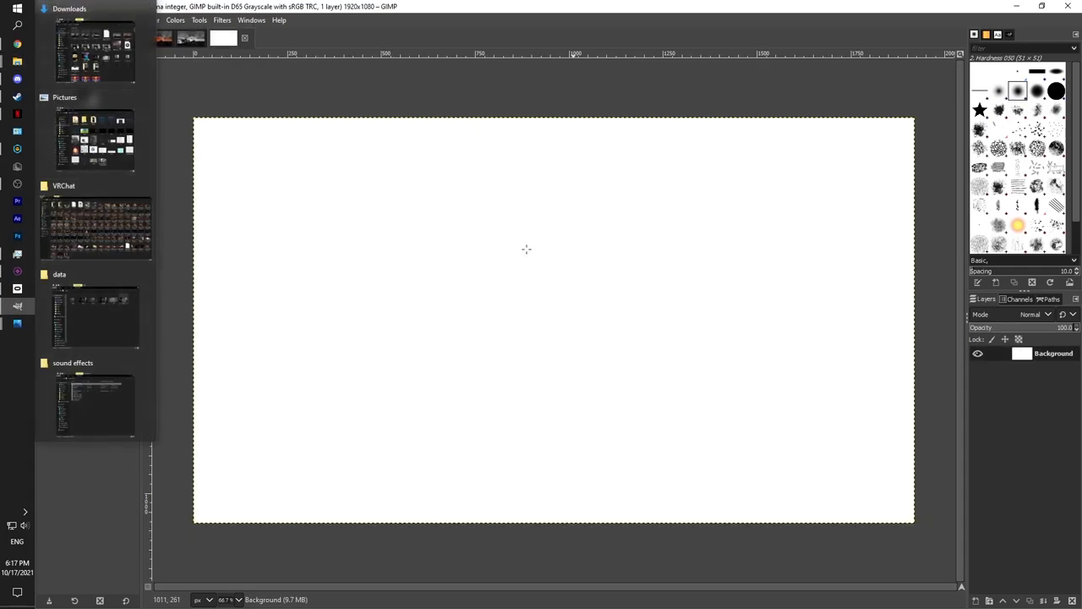
right_click(1053, 398)
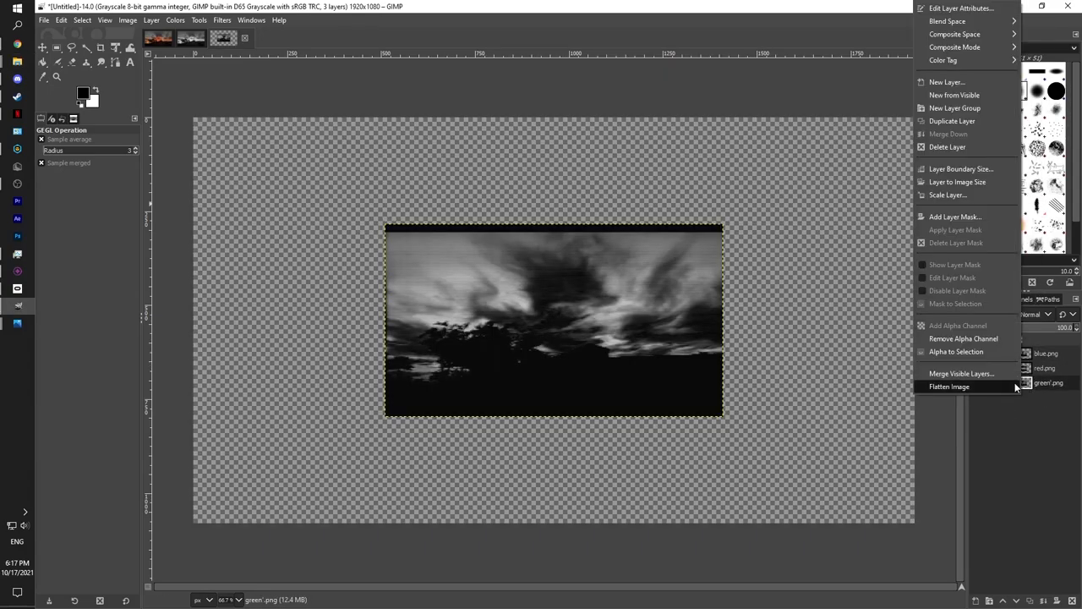
Step: Scale the green'.png layer to 1920 by 1080 so it fills the canvas
left_click(948, 194)
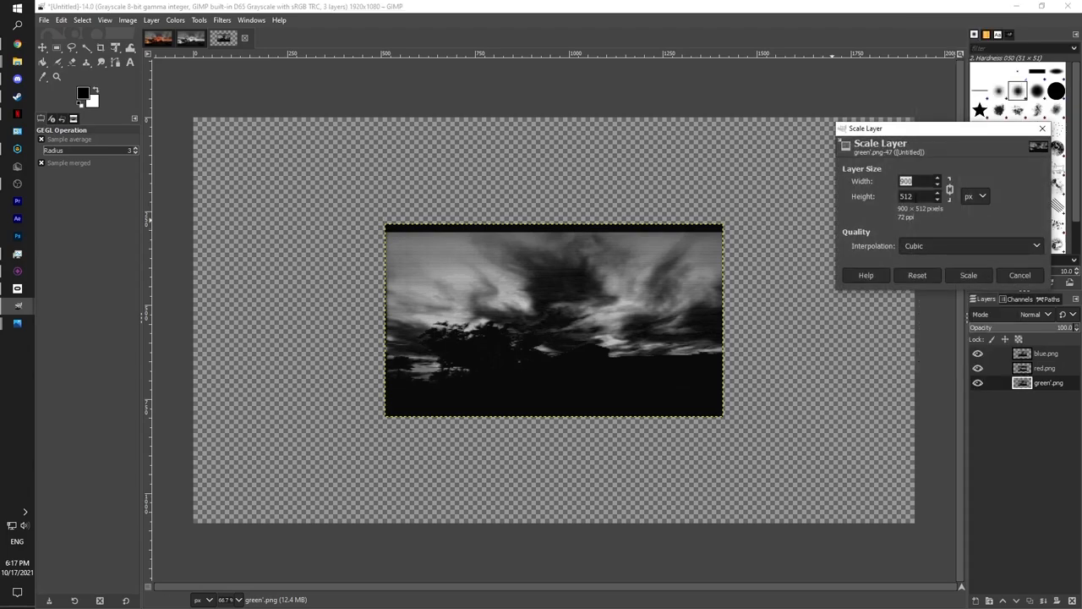
type("1920")
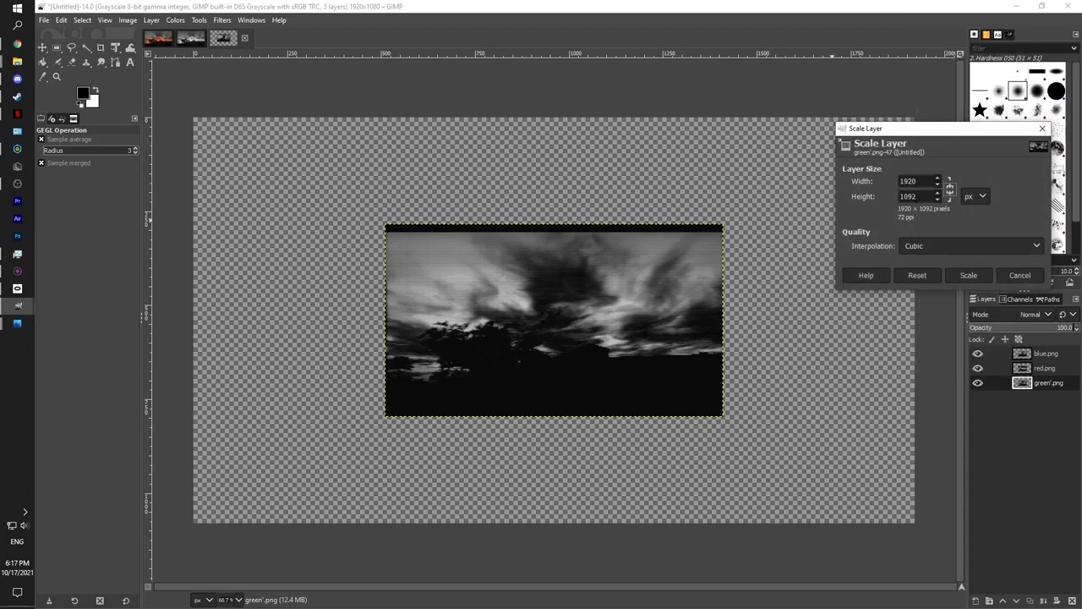
type("1080")
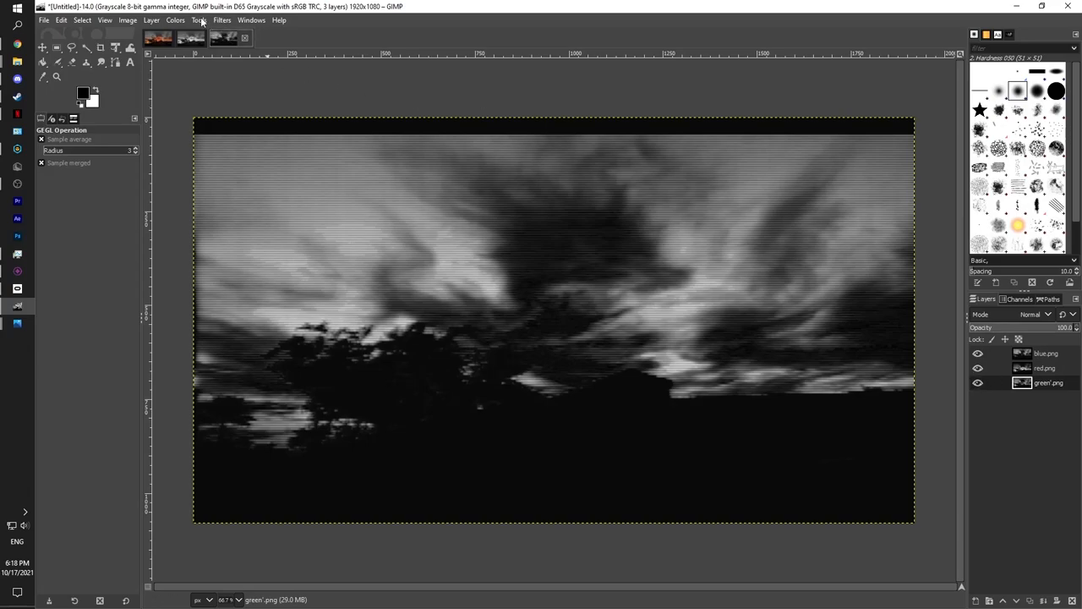
Step: In the Compose dialog, assign red.png, green'.png and blue.png to the RGB channels
left_click(175, 21)
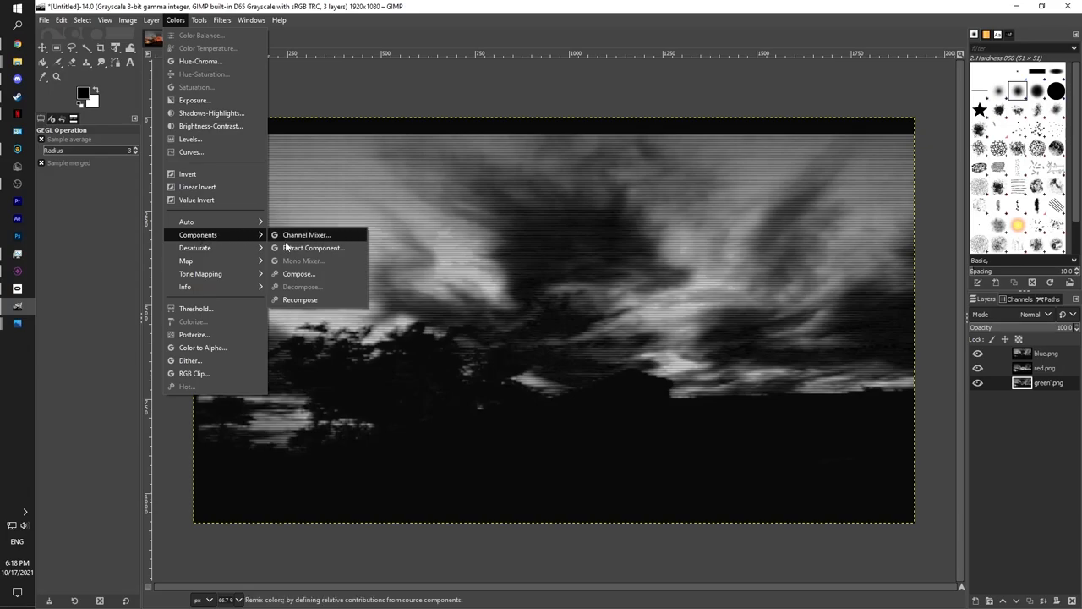
left_click(298, 273)
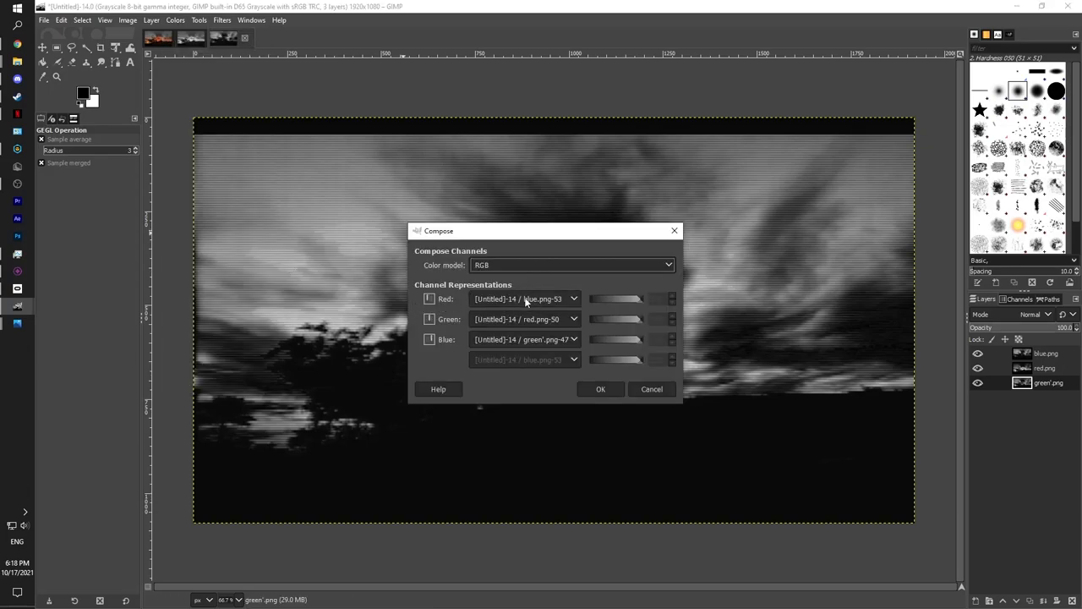
left_click(573, 299)
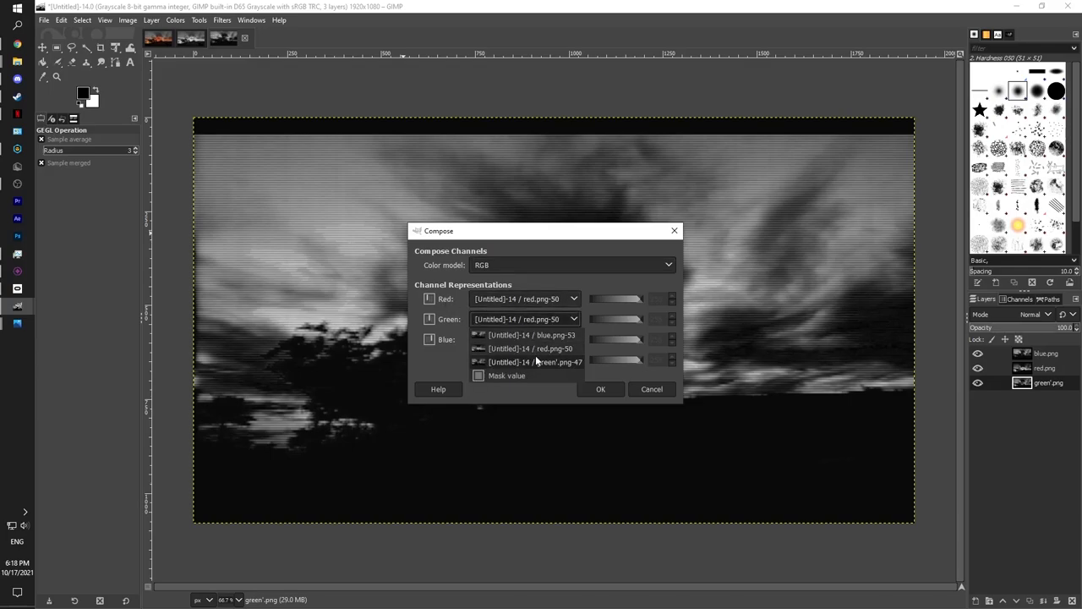
left_click(534, 361)
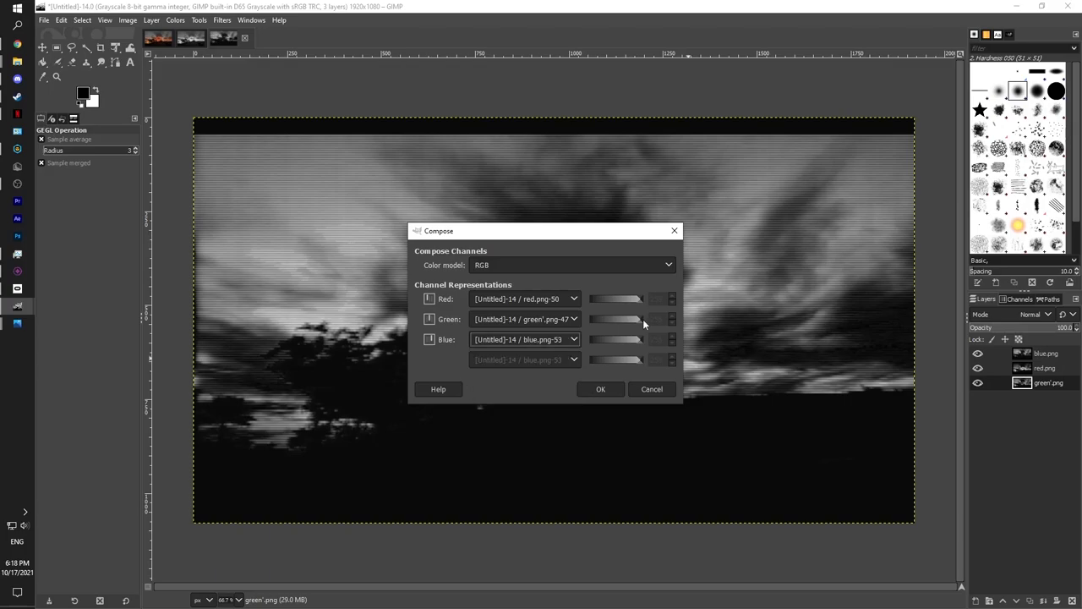